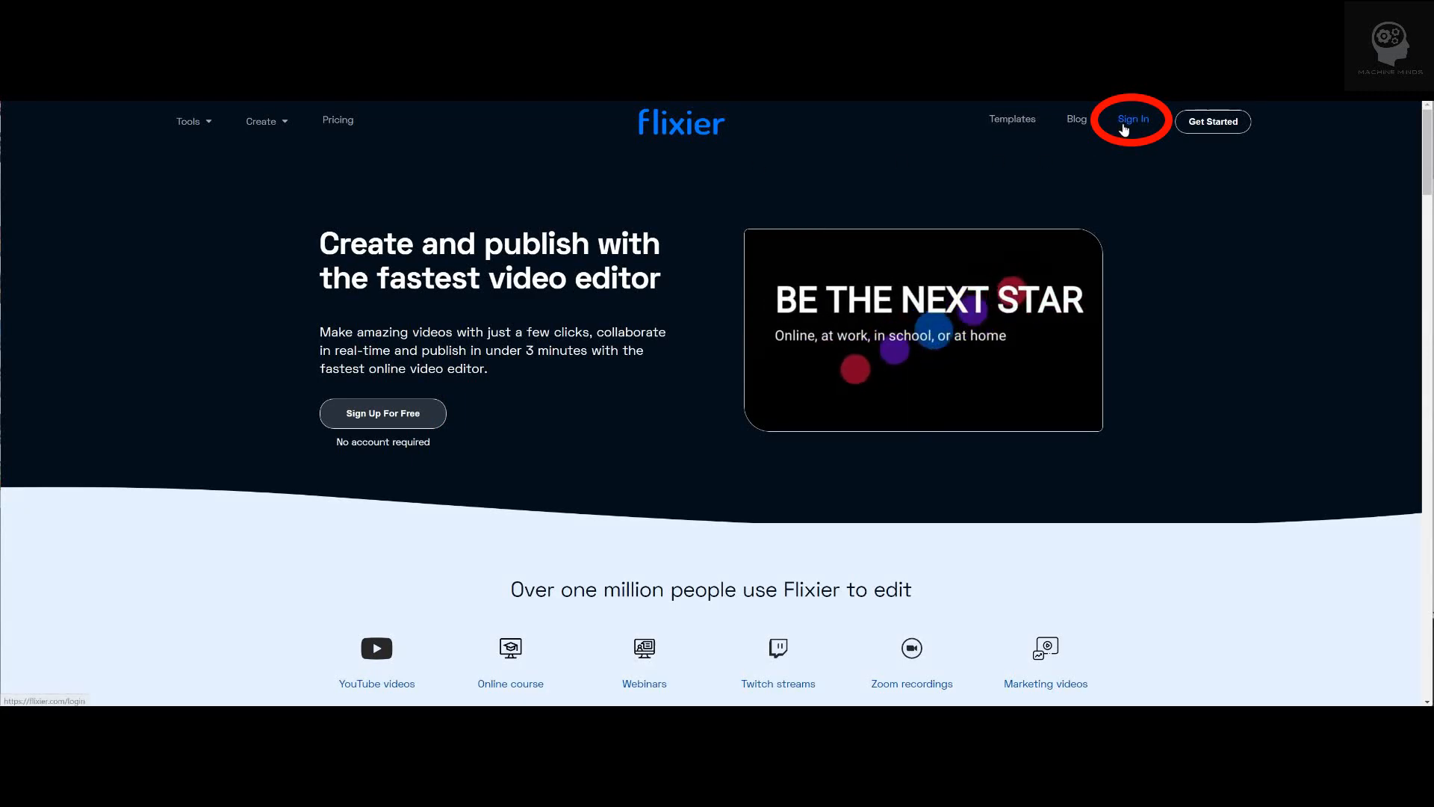
Step: Sign in to the Flixier account to reach the empty dashboard
click(1133, 120)
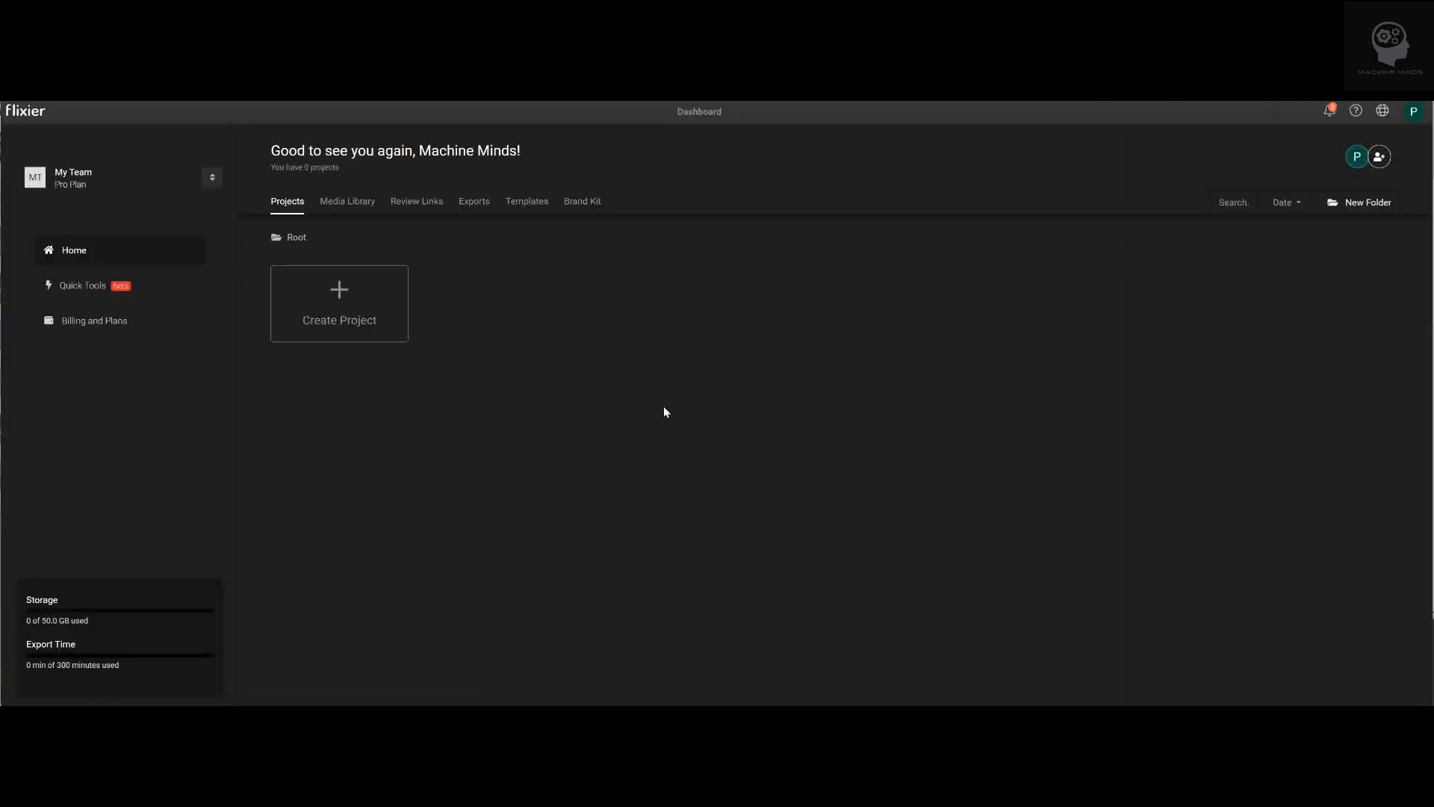
mouse_move(665, 406)
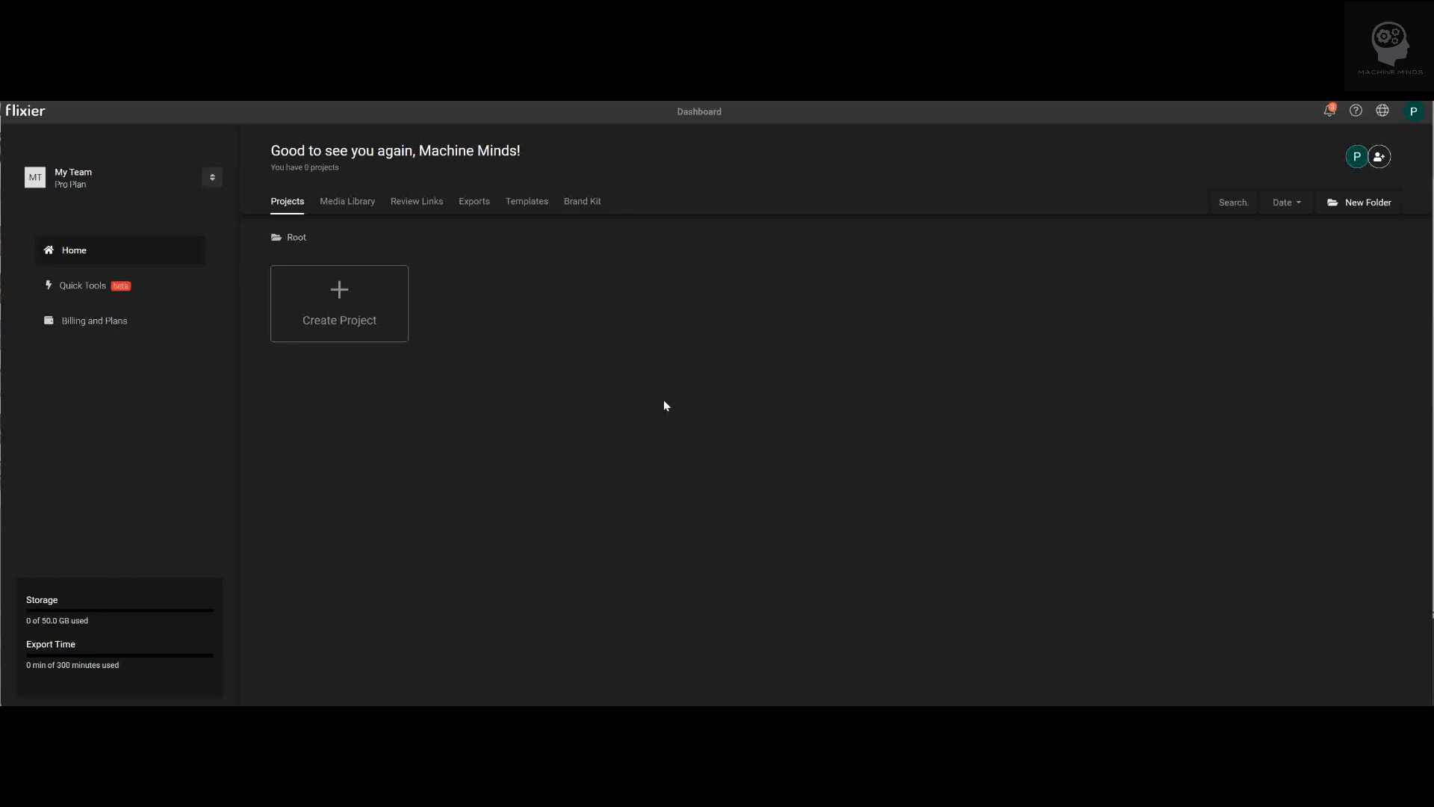
mouse_move(462, 345)
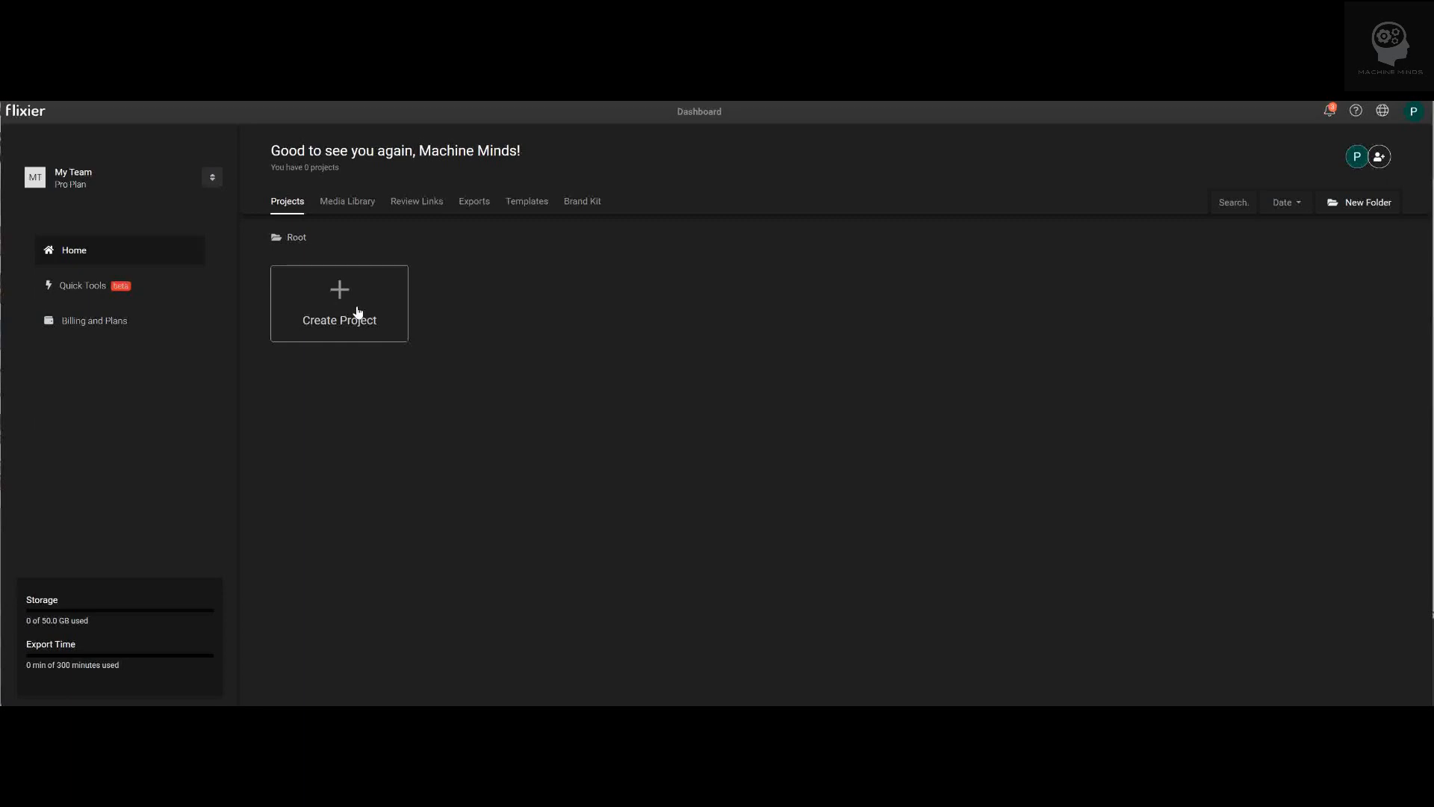
Step: Create a new widescreen project named MyYoutubeVideo
click(339, 304)
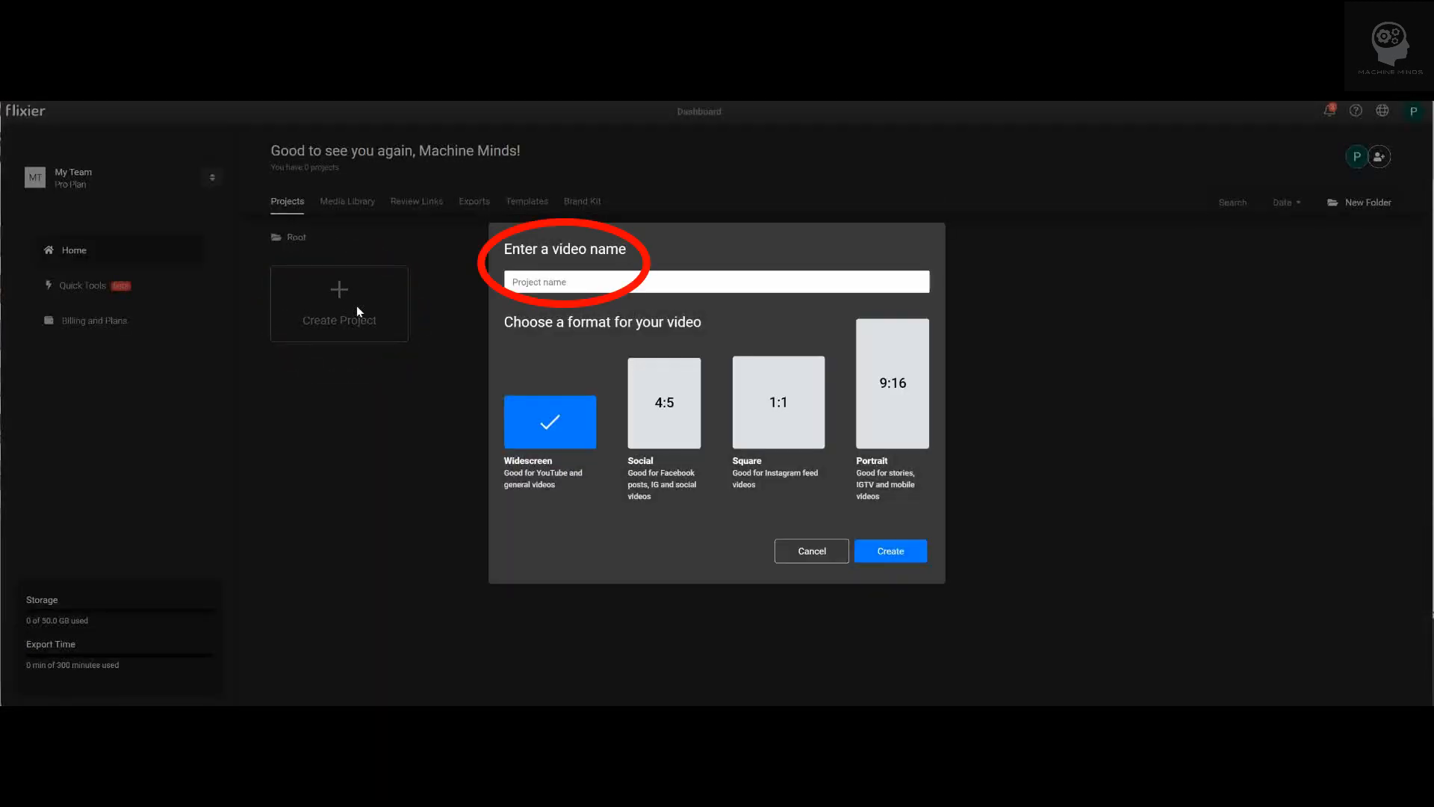
text(MyYoutubeVideo)
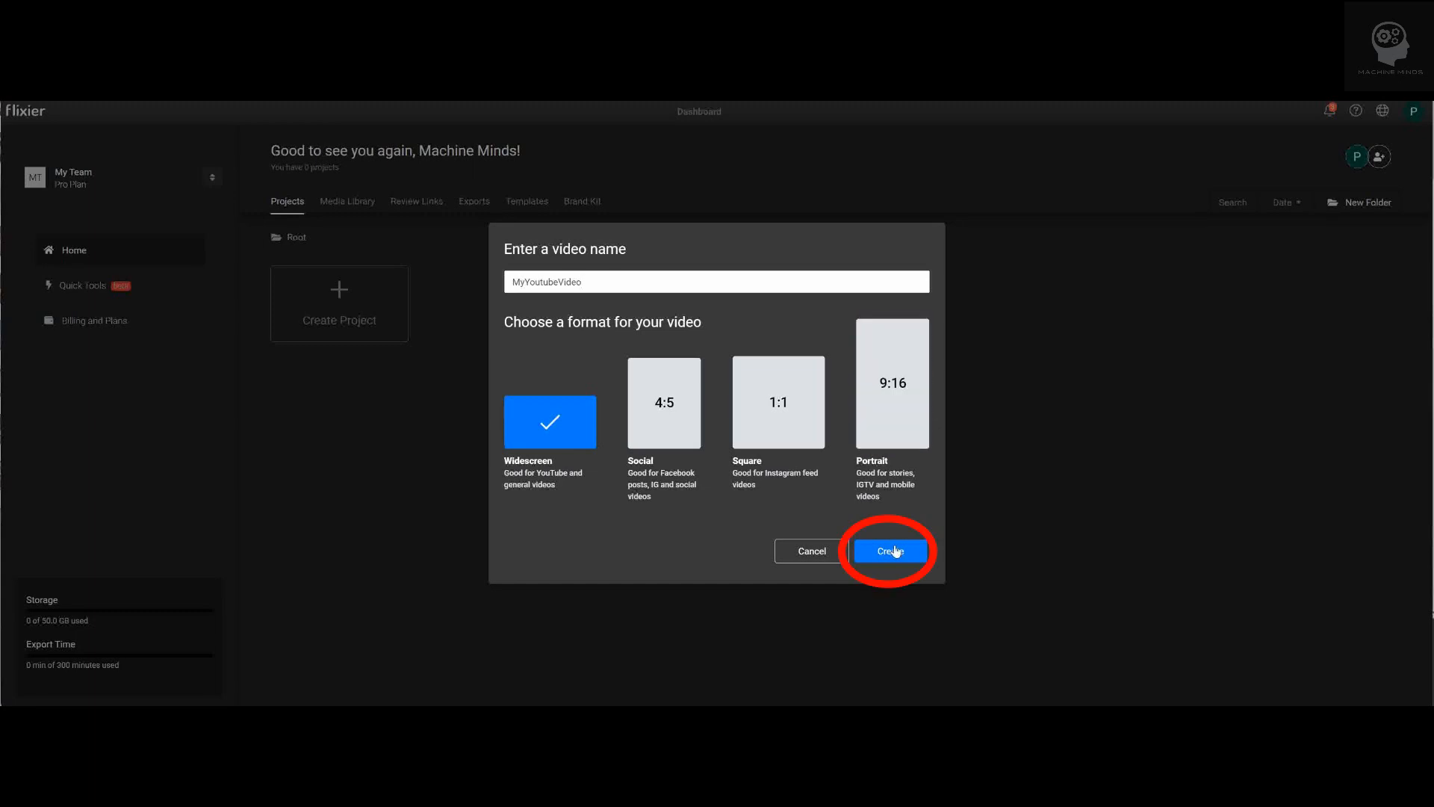
click(888, 551)
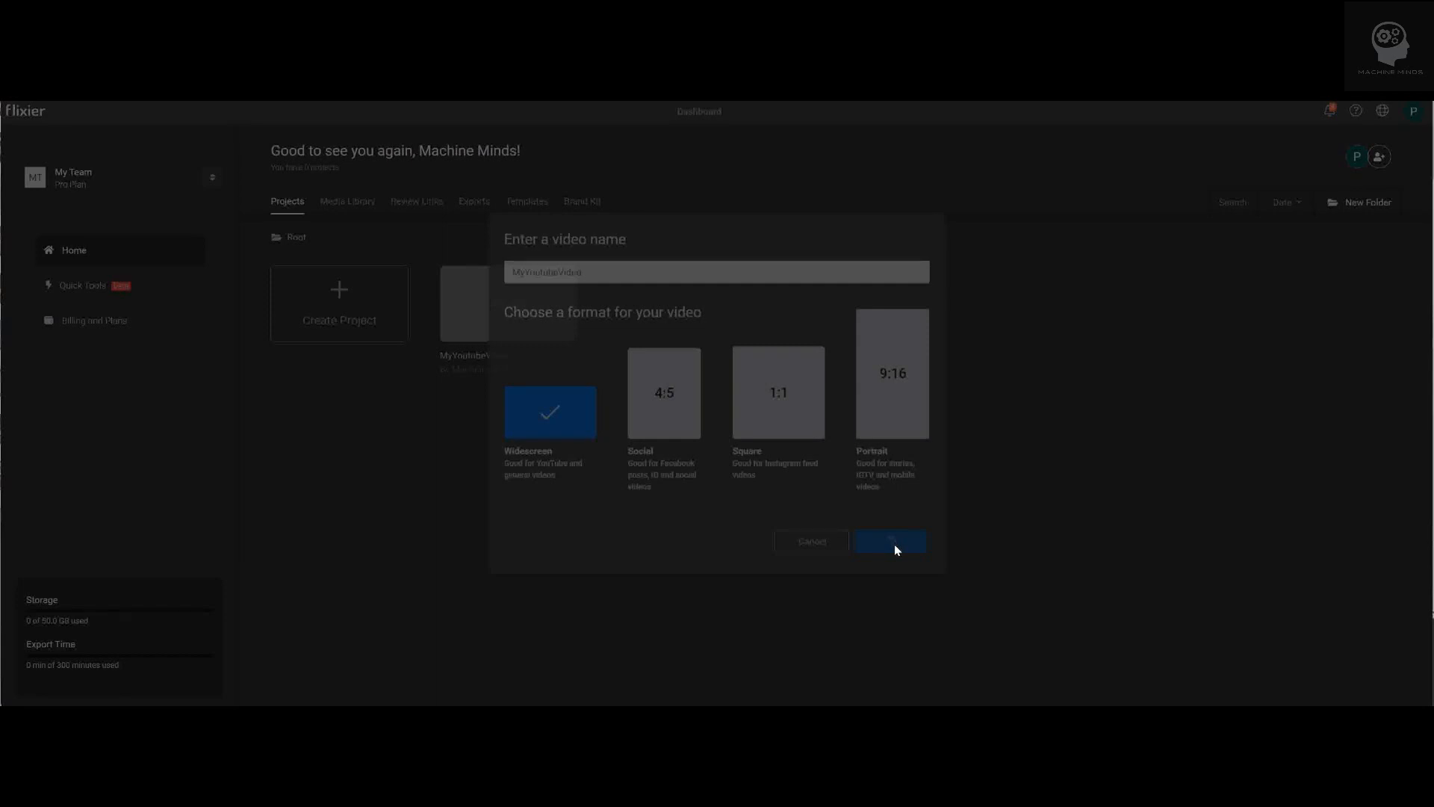
Step: Open MyYoutubeVideo in the editor with both clips imported and the talking clip on the timeline
click(887, 541)
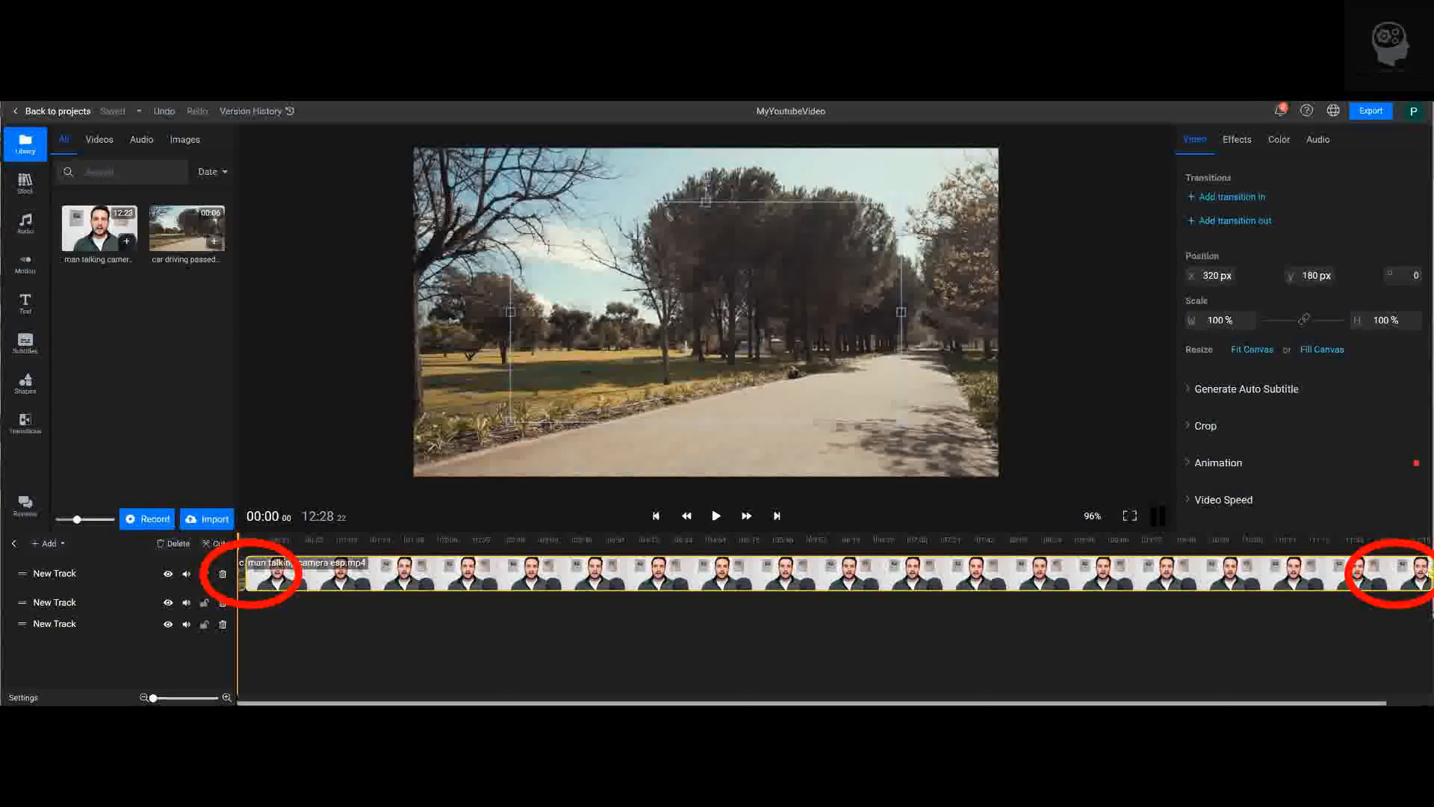
Step: Auto-generate Spanish subtitles for the talking clip onto a new subtitle track
click(716, 516)
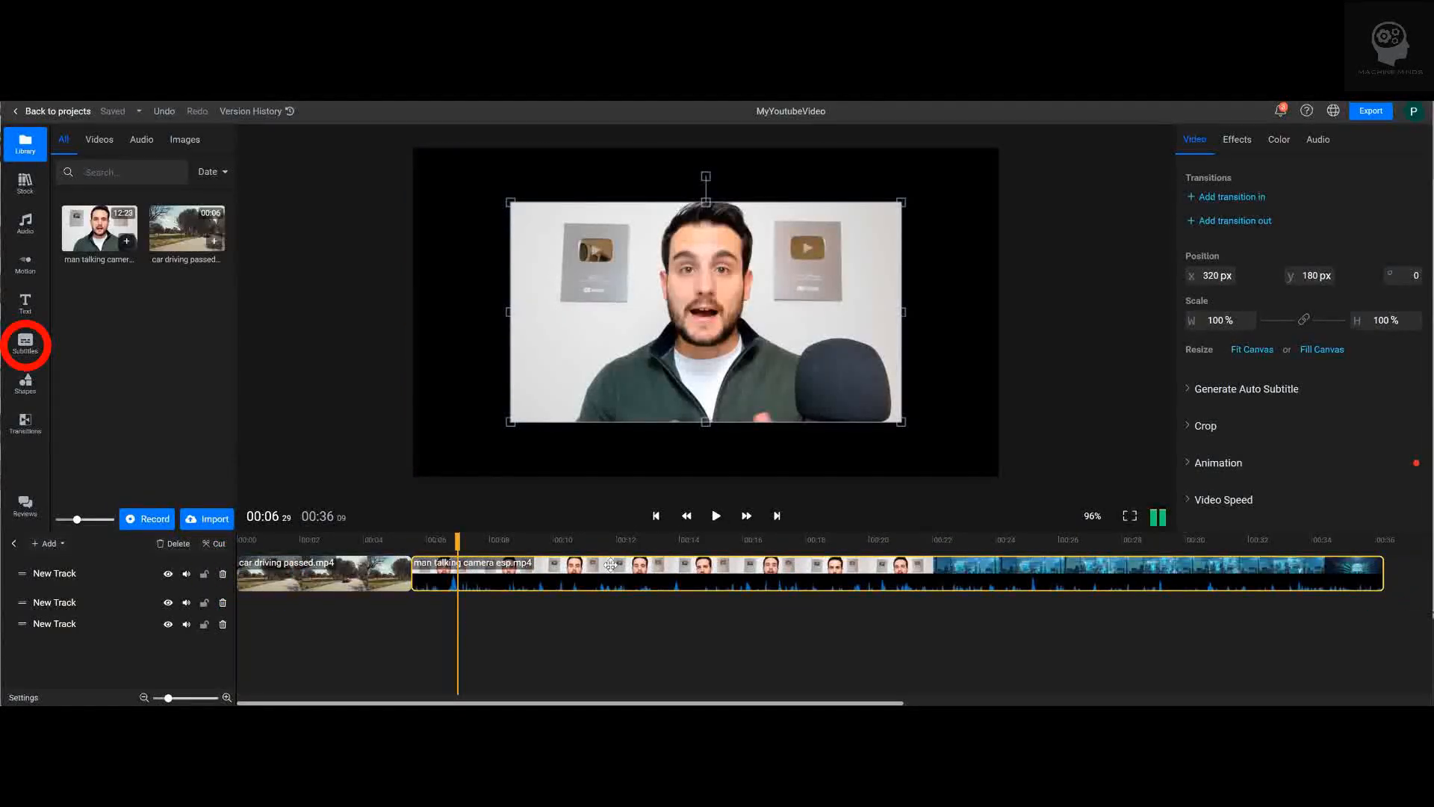
click(25, 345)
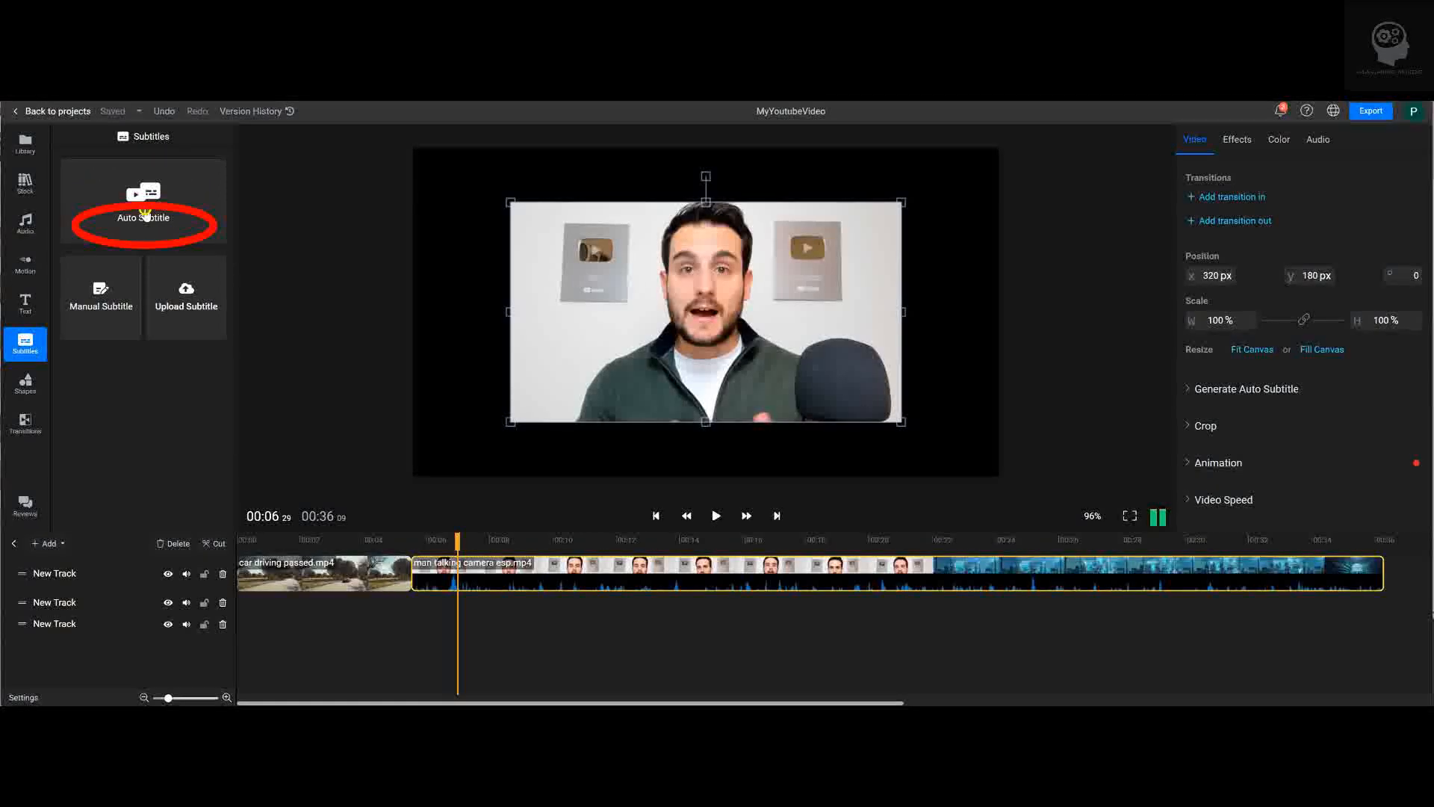
click(144, 202)
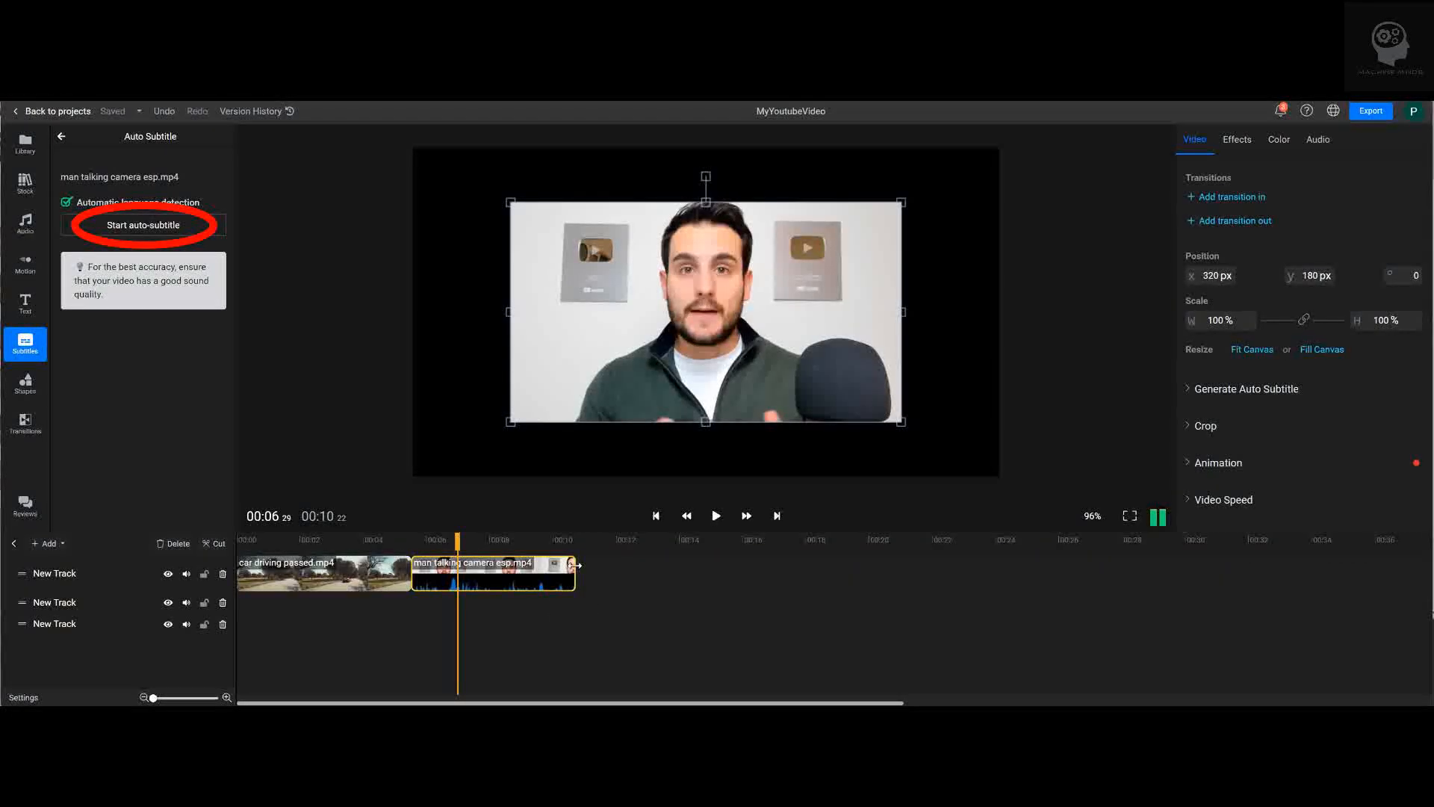
click(143, 225)
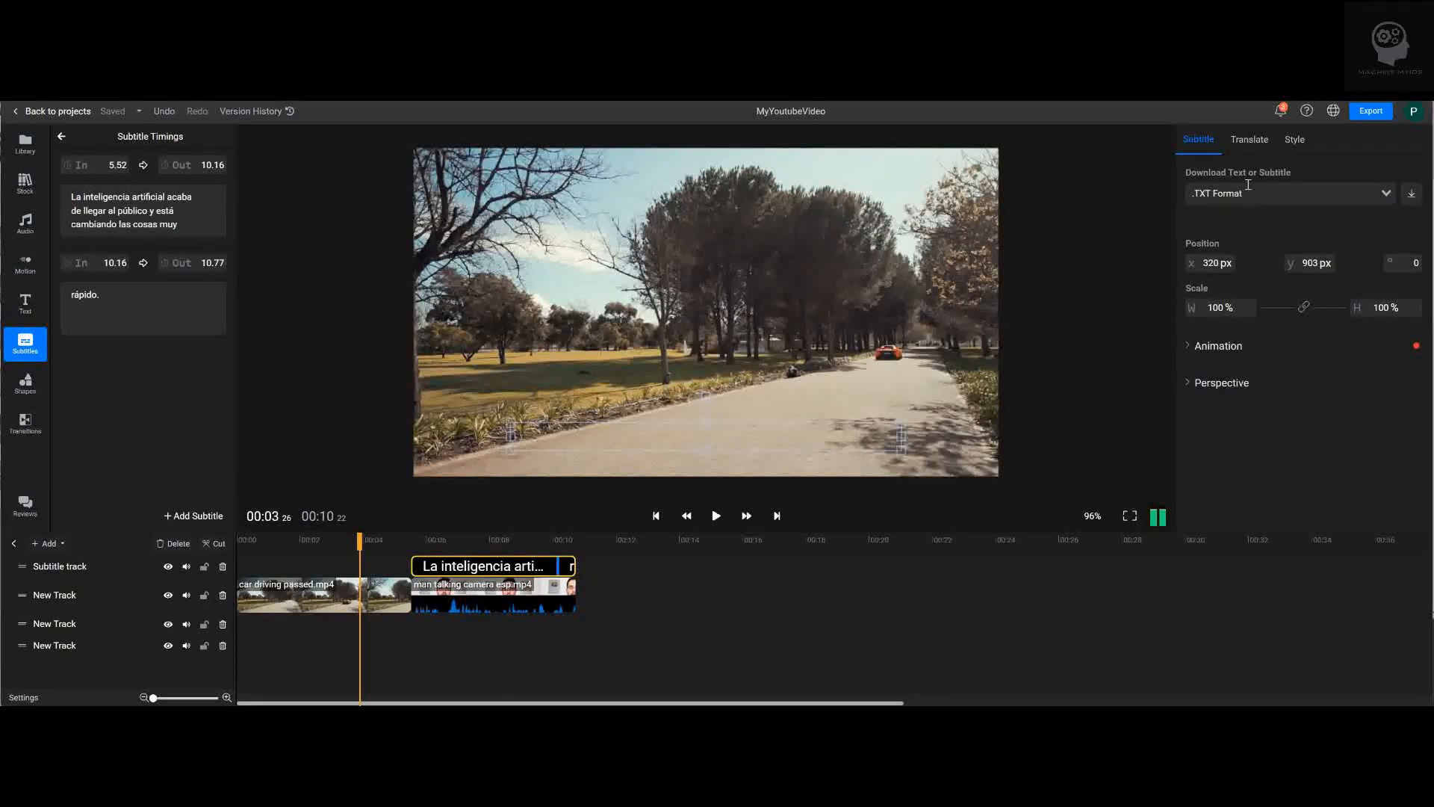
Step: Translate the Spanish subtitles into English and show the English version on the clip
click(1250, 139)
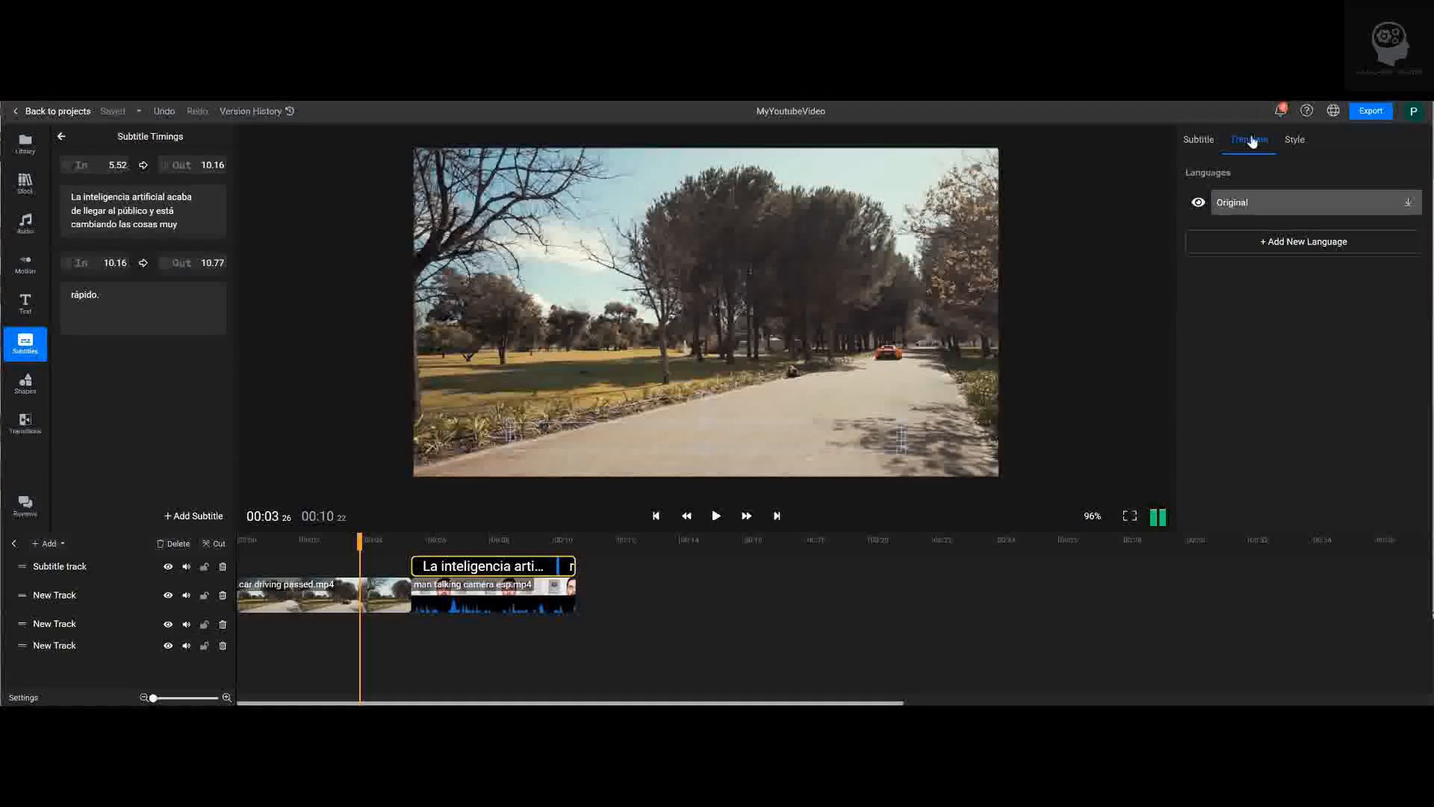
click(1303, 242)
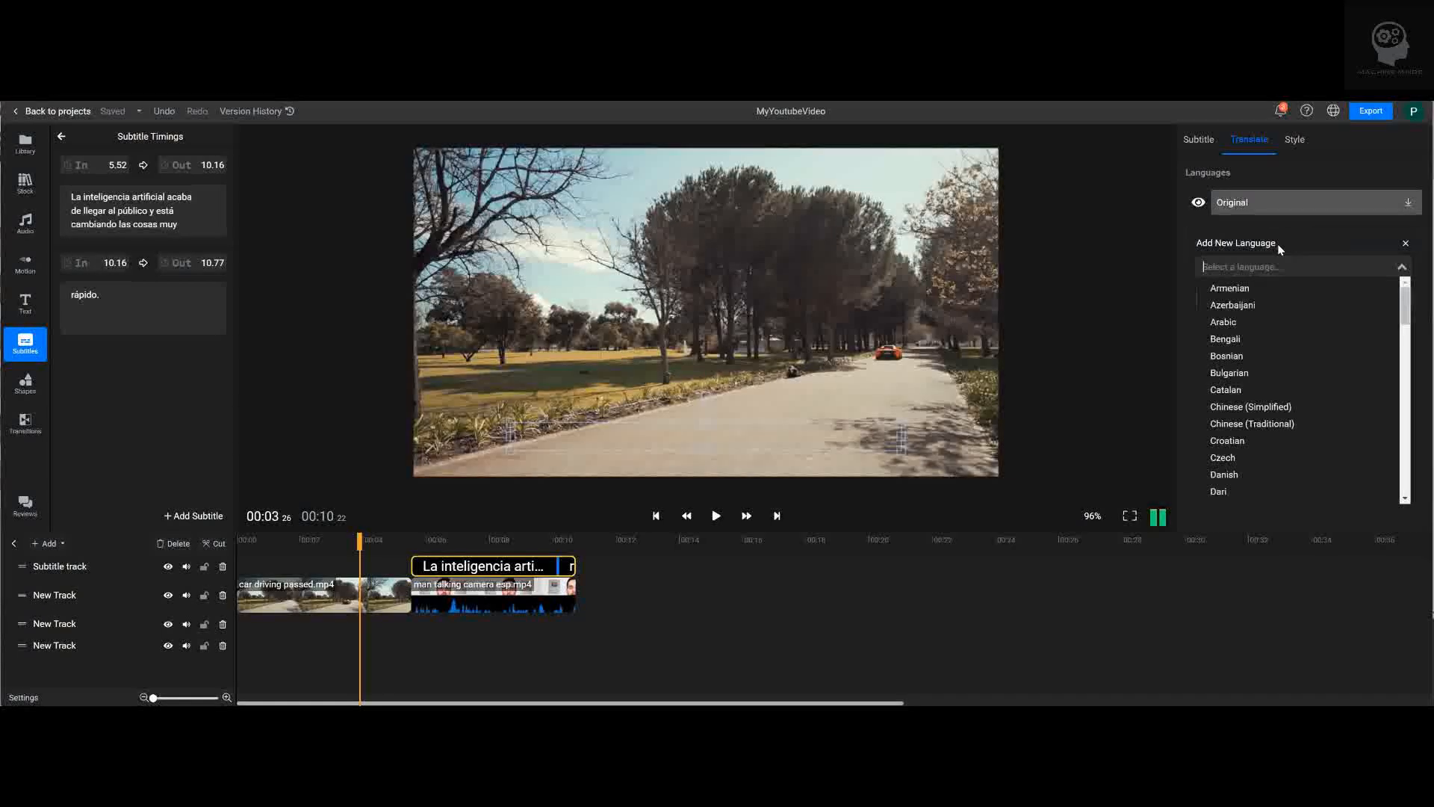
click(1298, 266)
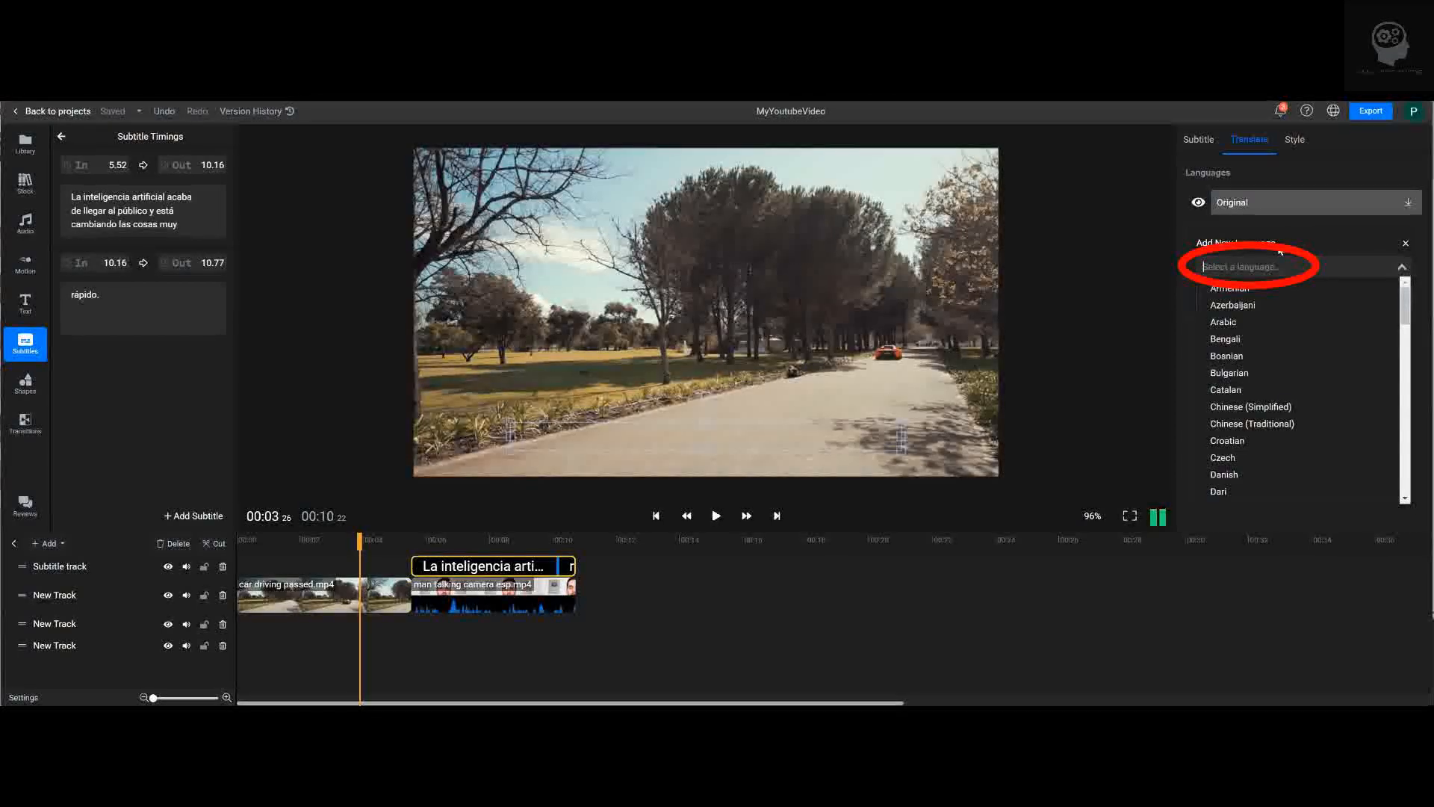
text(eng)
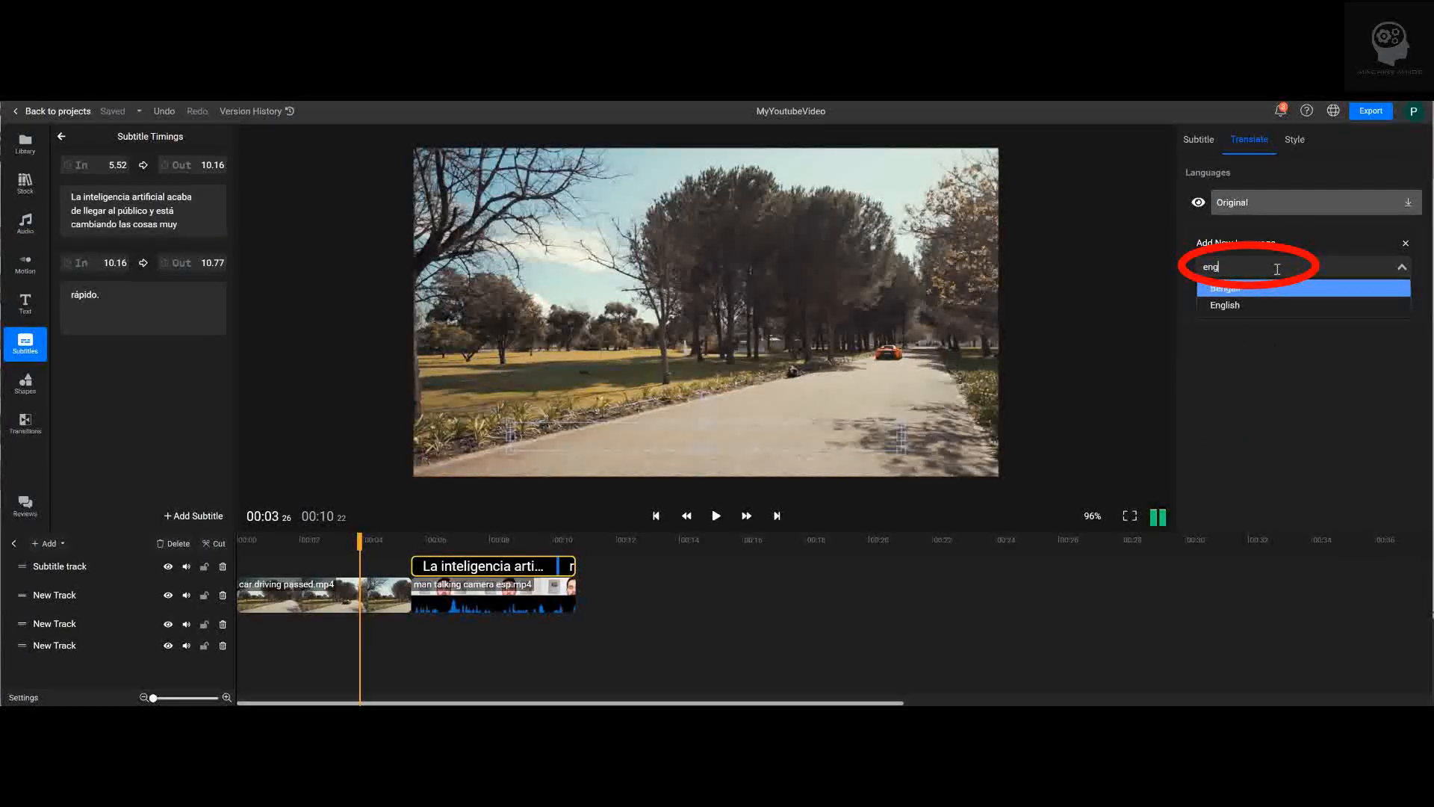
click(1224, 304)
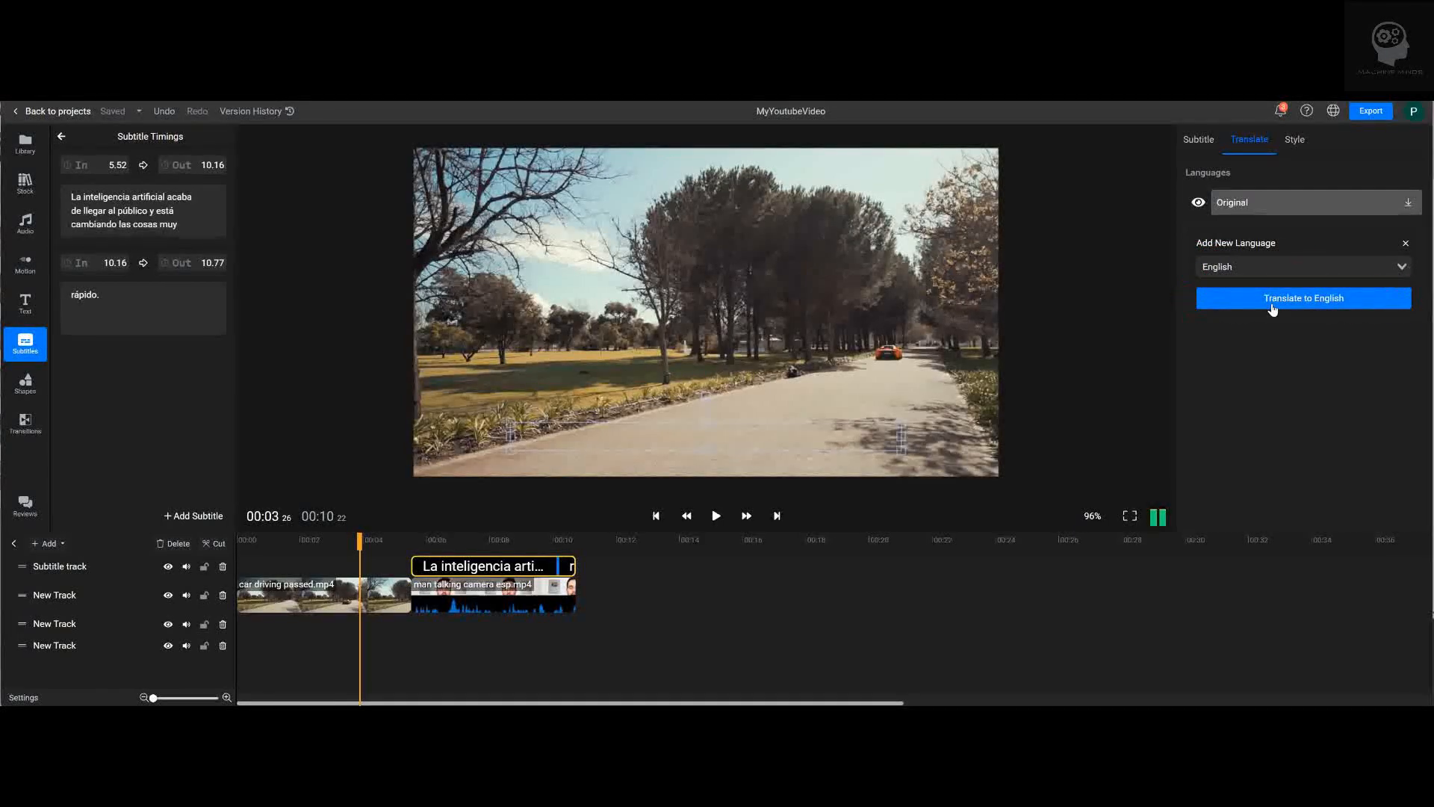
click(1303, 297)
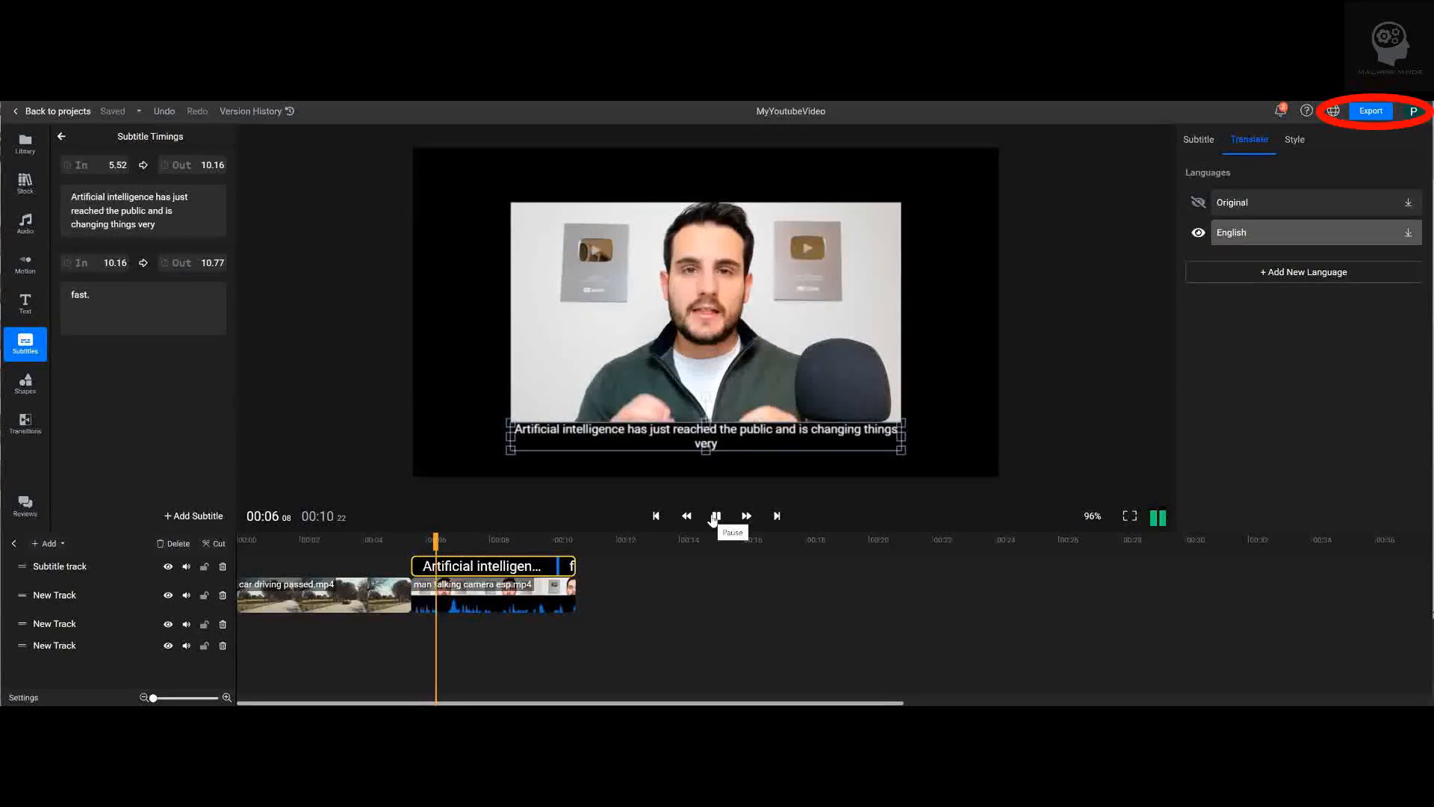
Step: Start exporting MyYoutubeVideo, confirmed ready in about 3 minutes
click(1370, 111)
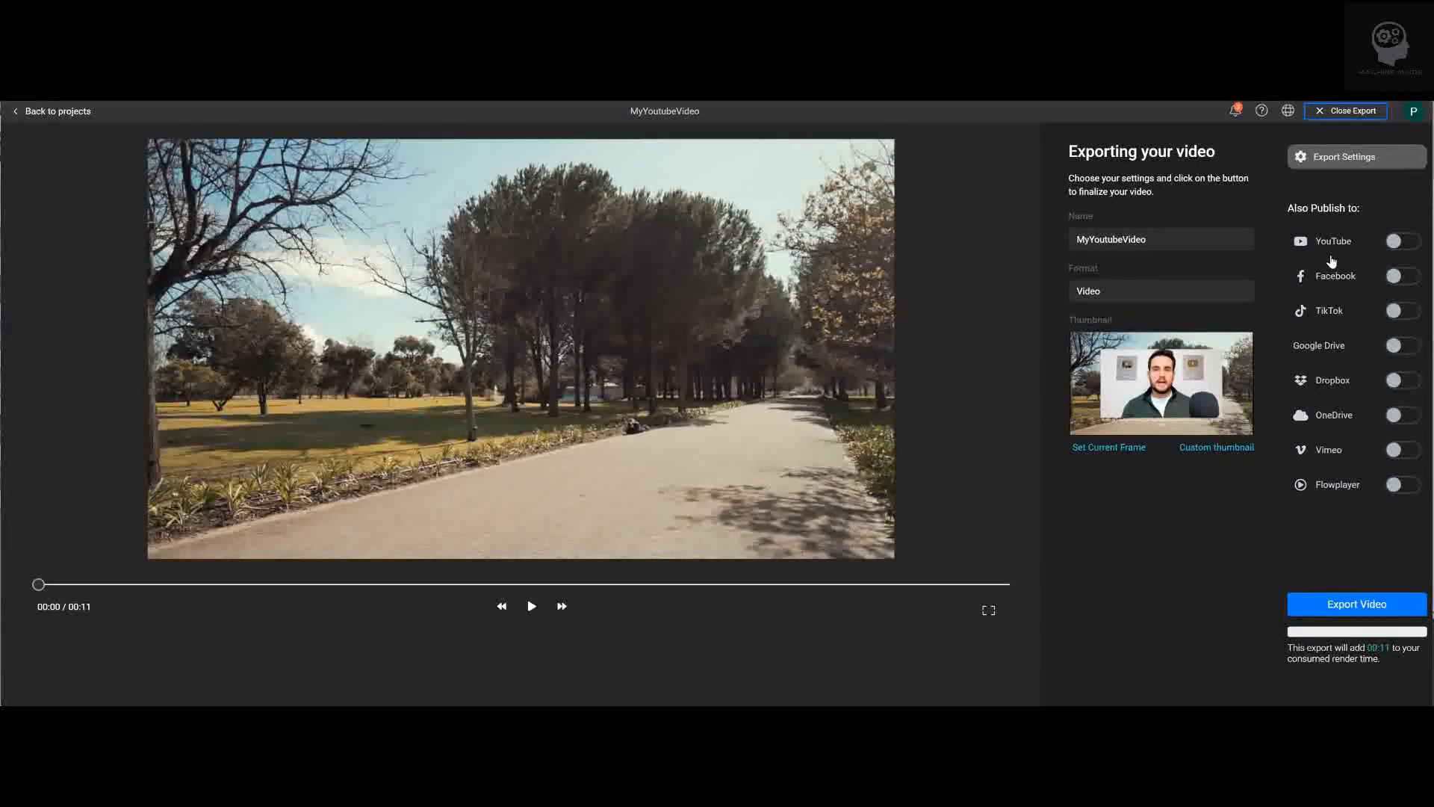
click(1357, 603)
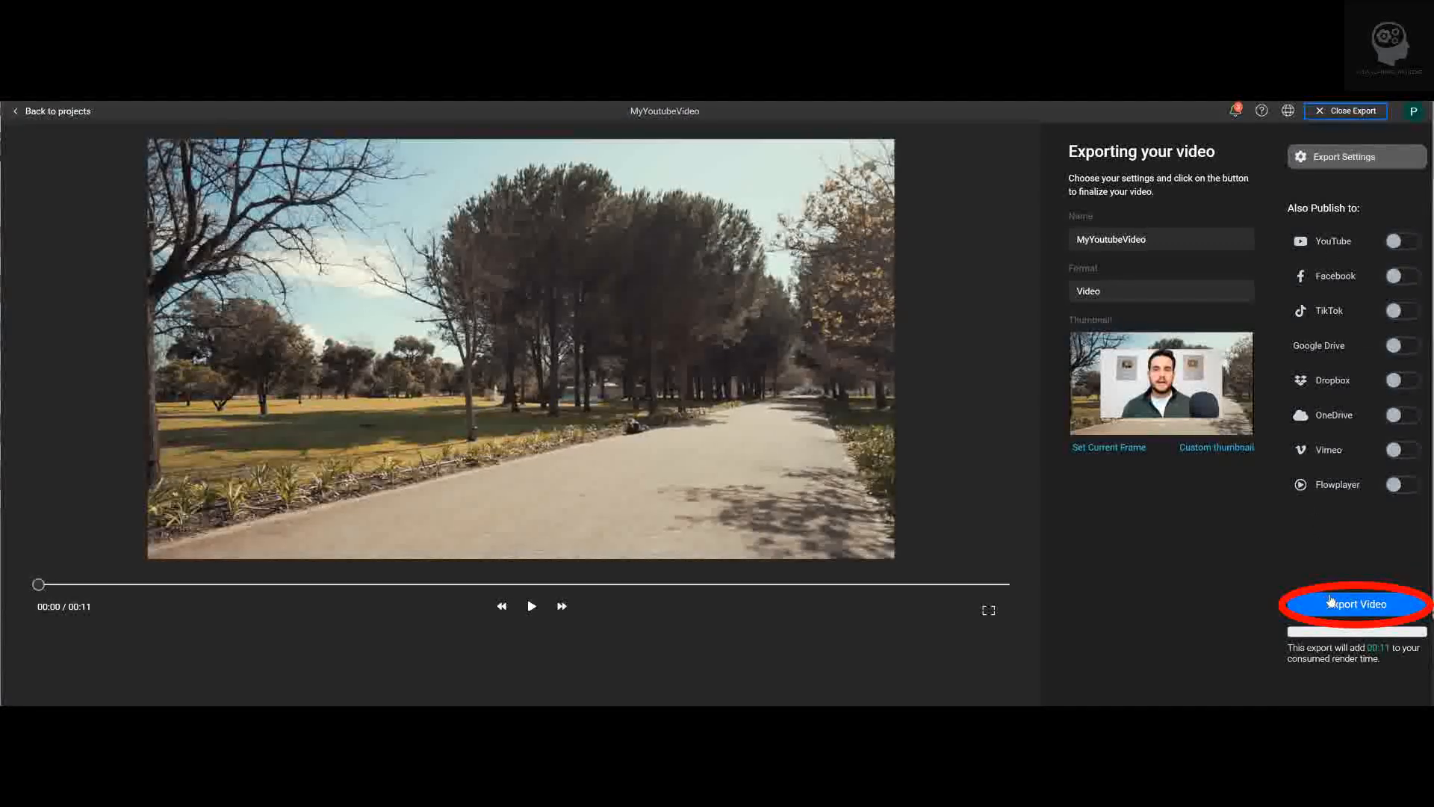
click(1353, 603)
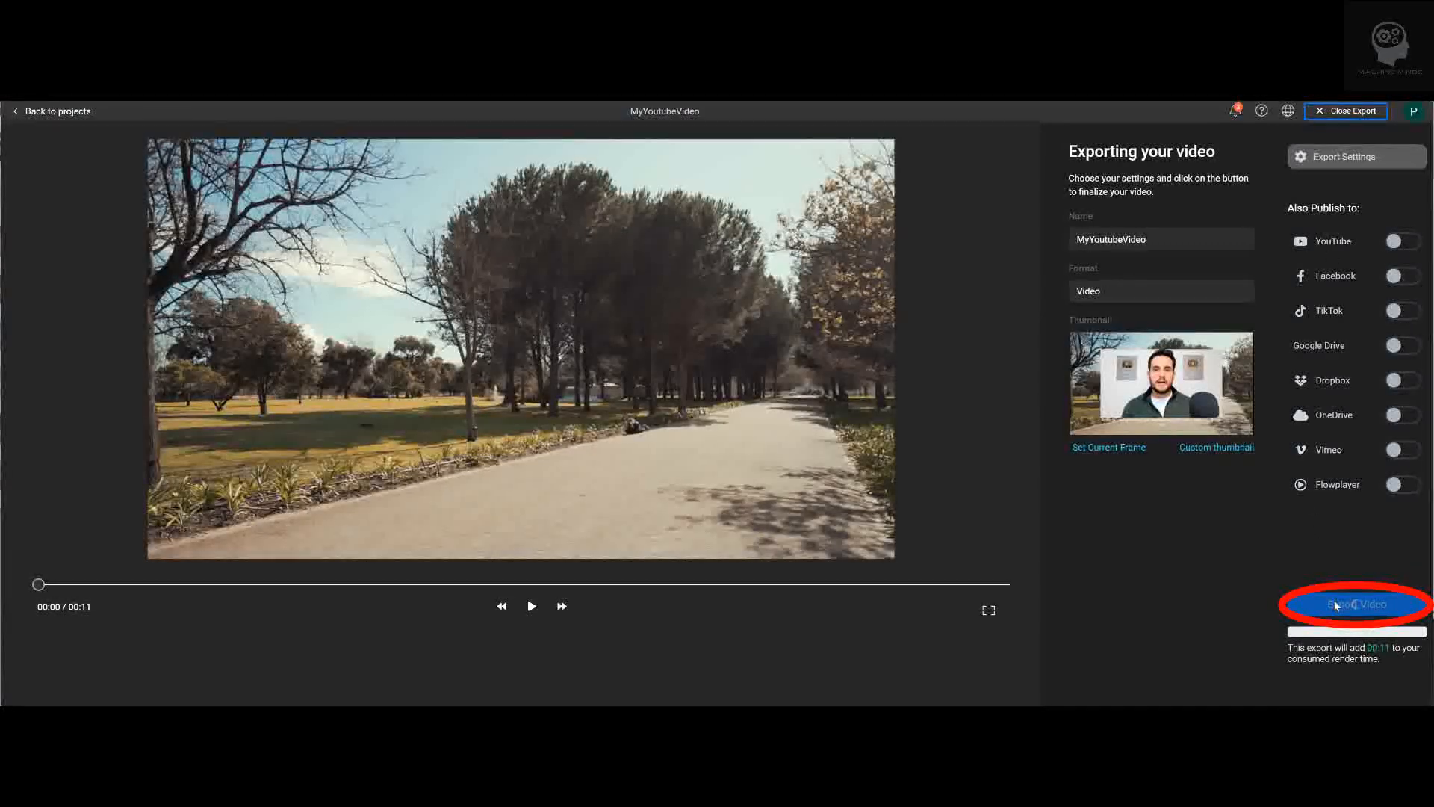
click(1354, 604)
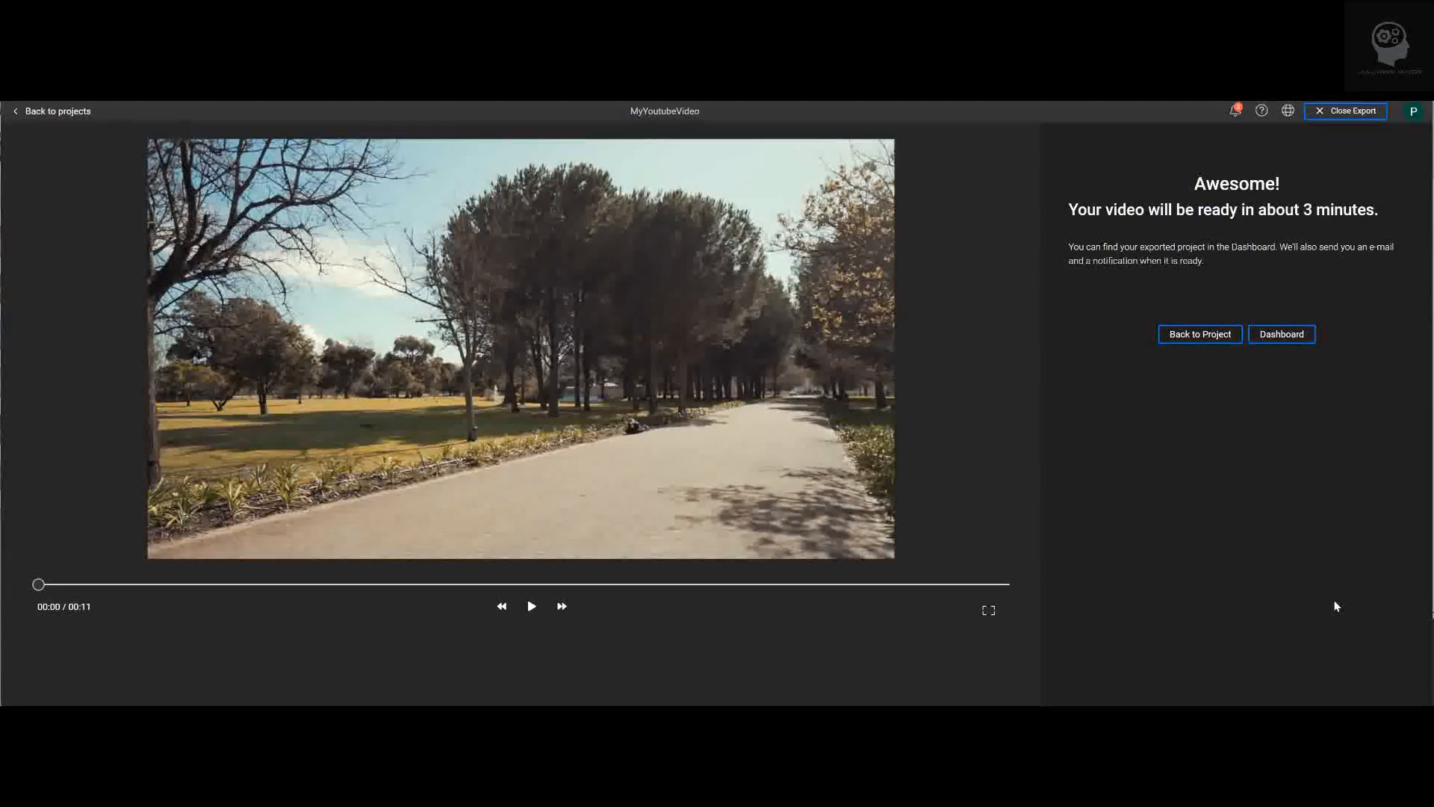
mouse_move(1200, 333)
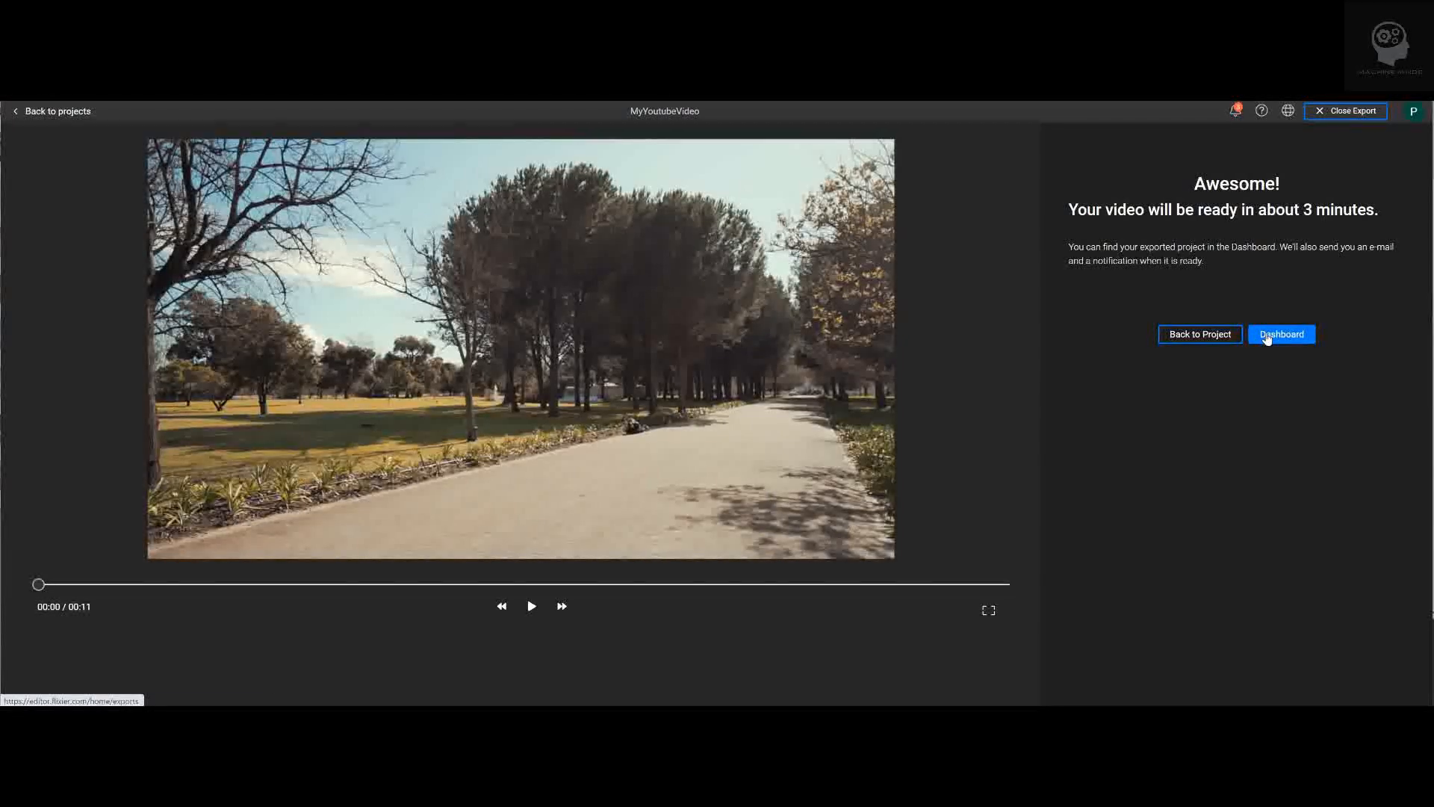
Step: Return to the dashboard Exports list showing MyYoutubeVideo rendering at 20%
click(1281, 333)
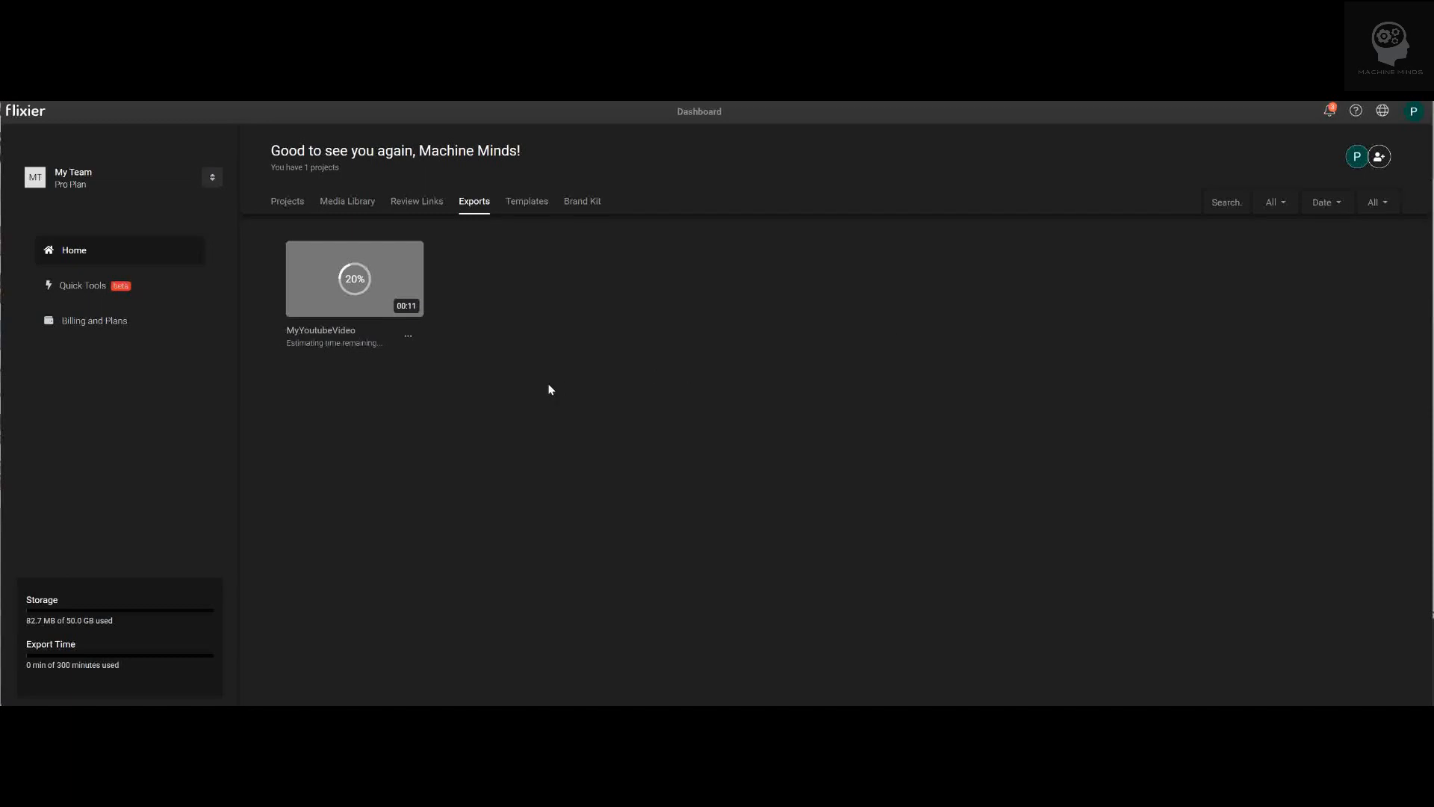
mouse_move(357, 386)
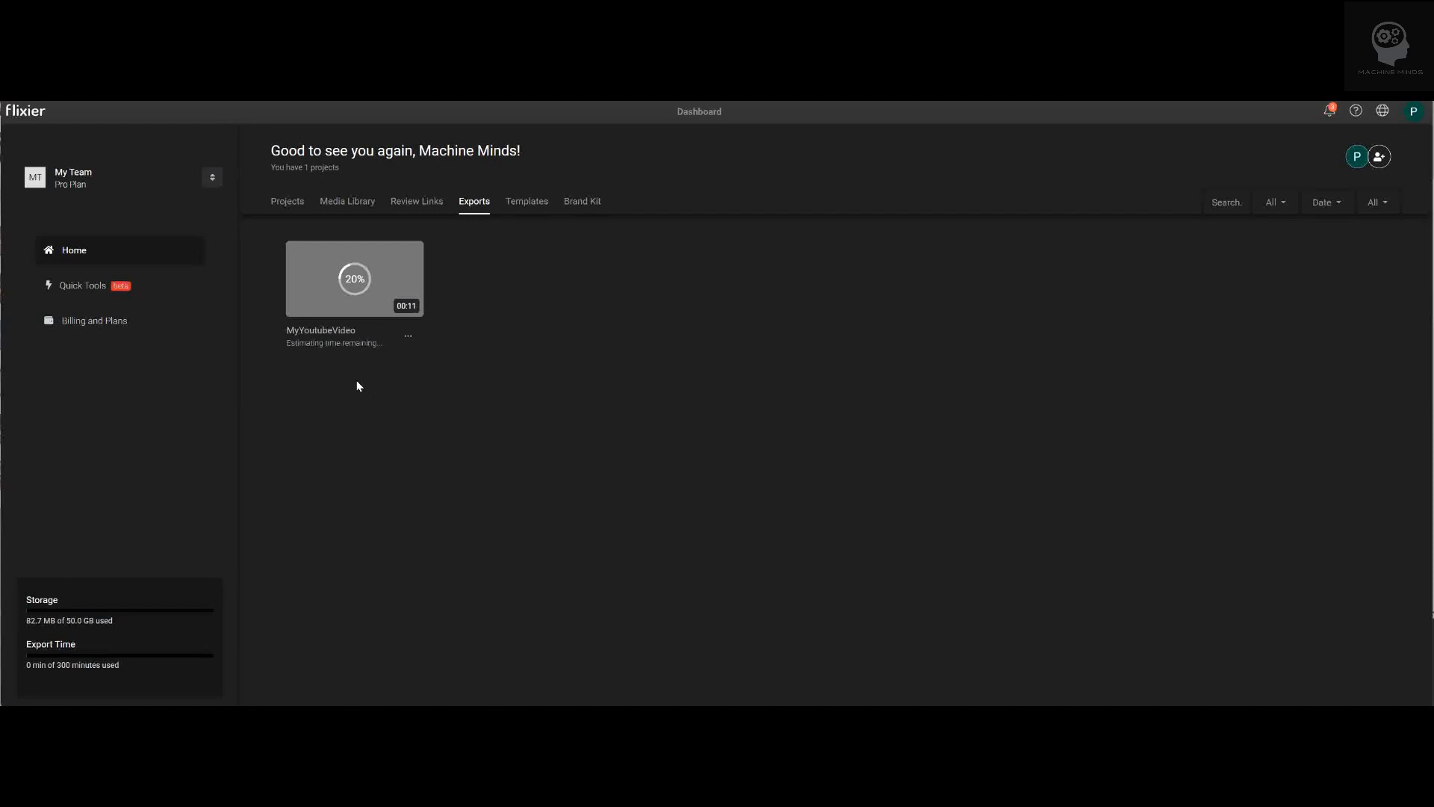